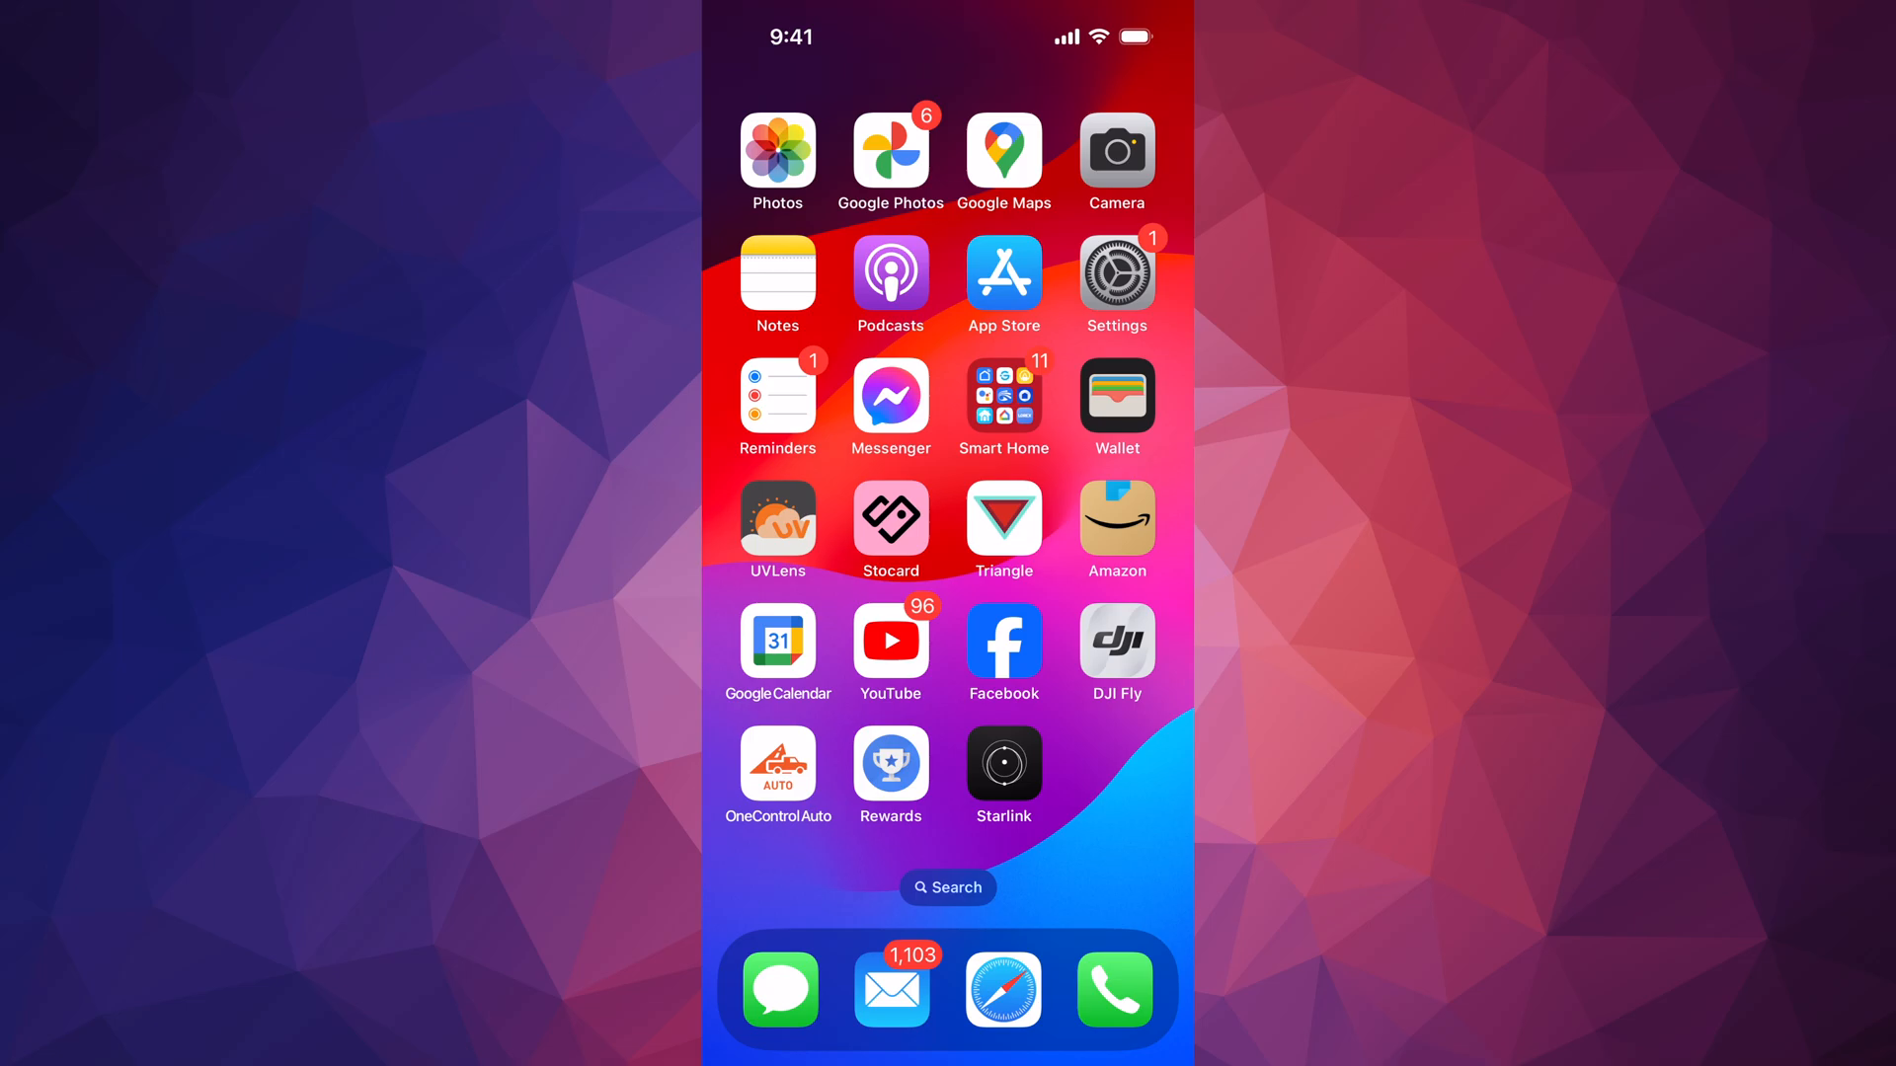
# Launch the Settings app from the iPhone home screen.
pyautogui.click(1115, 284)
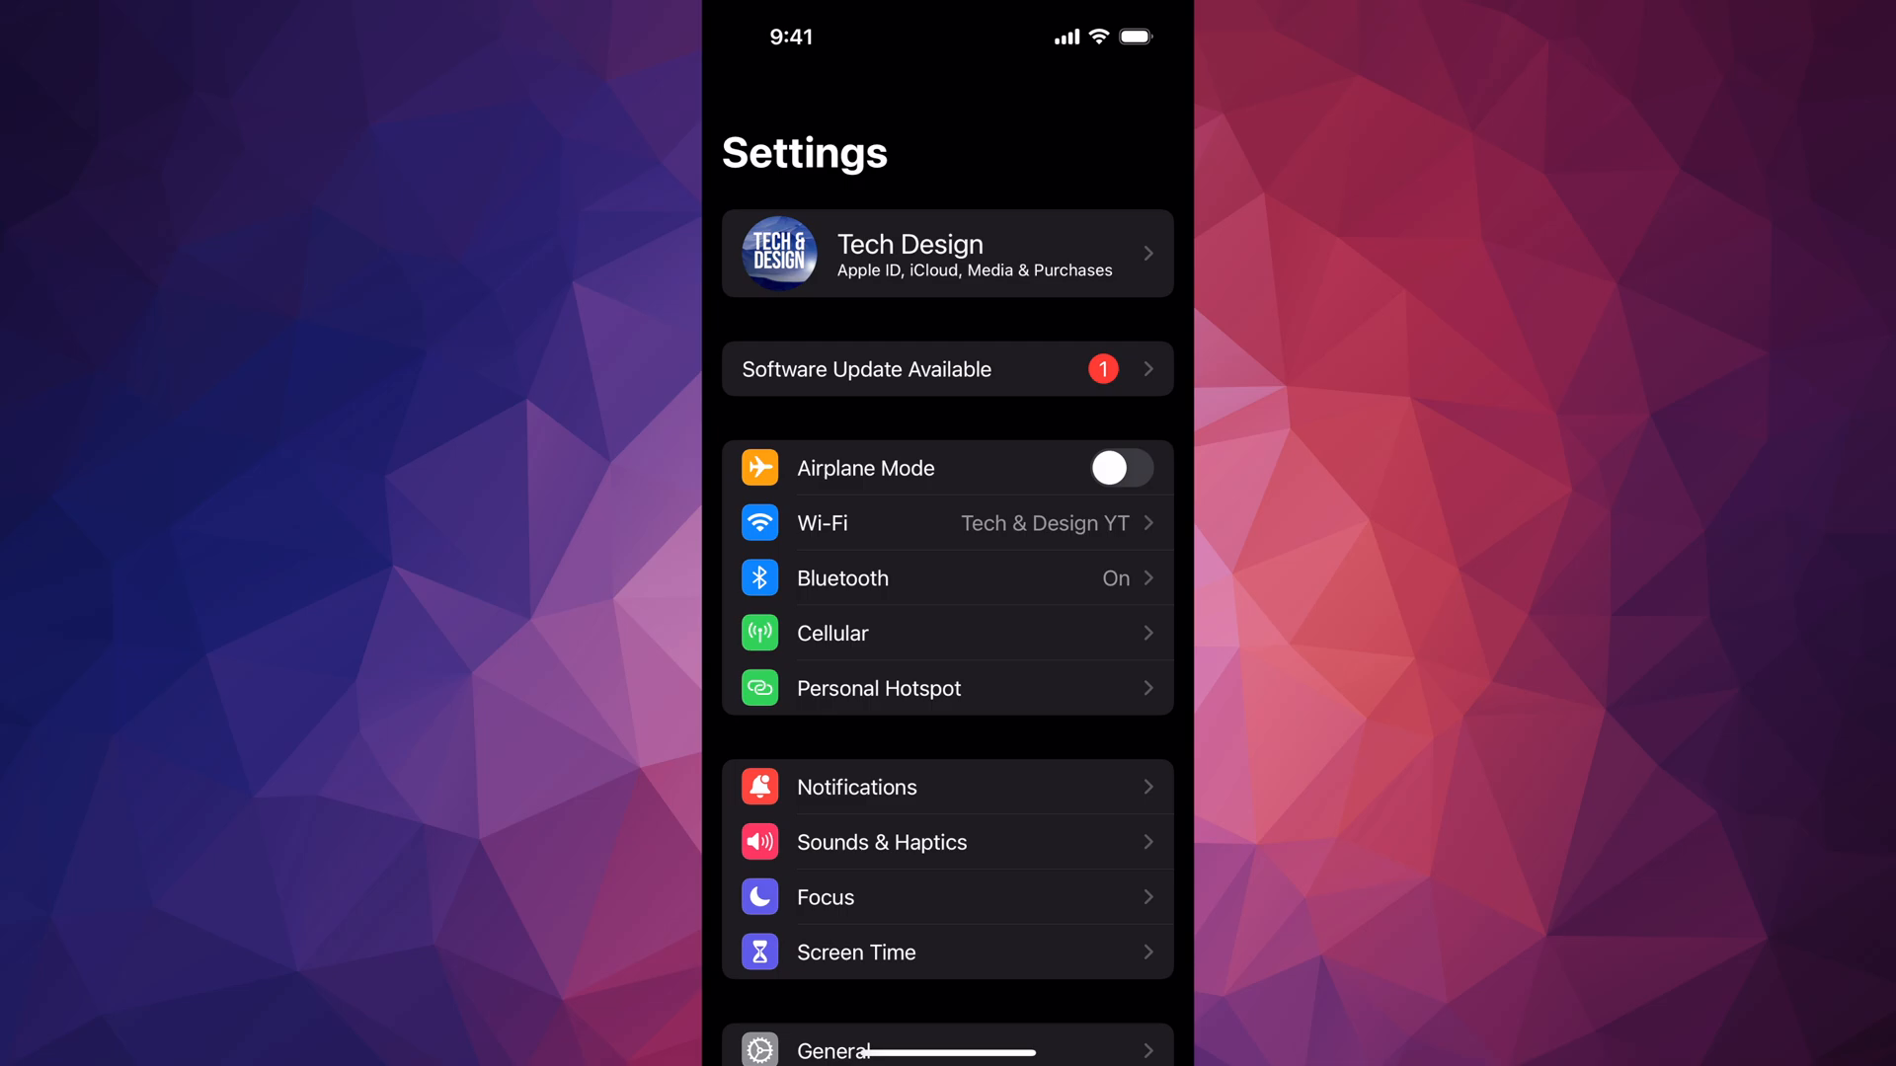
# Open General, then 'Upgrade to iOS 18' under Software Update's Also Available.
pyautogui.scroll(-3)
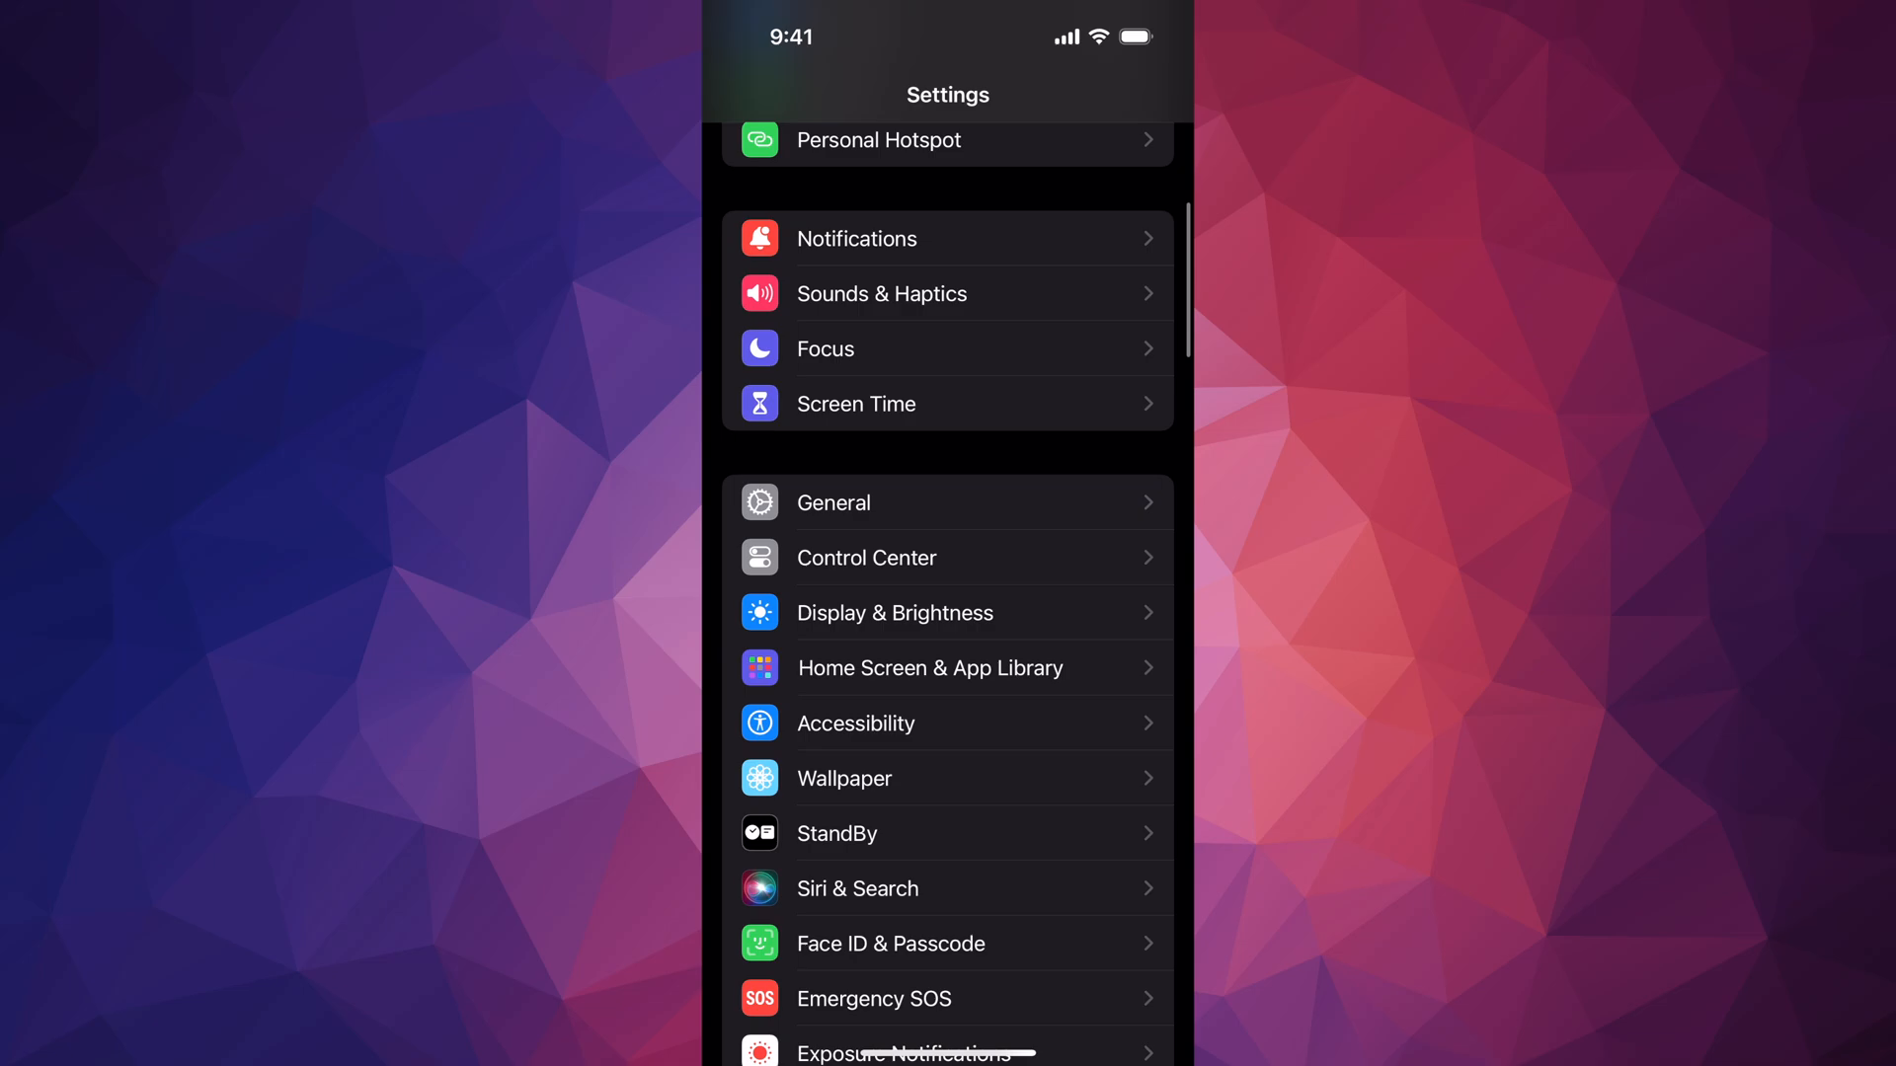
pyautogui.click(831, 502)
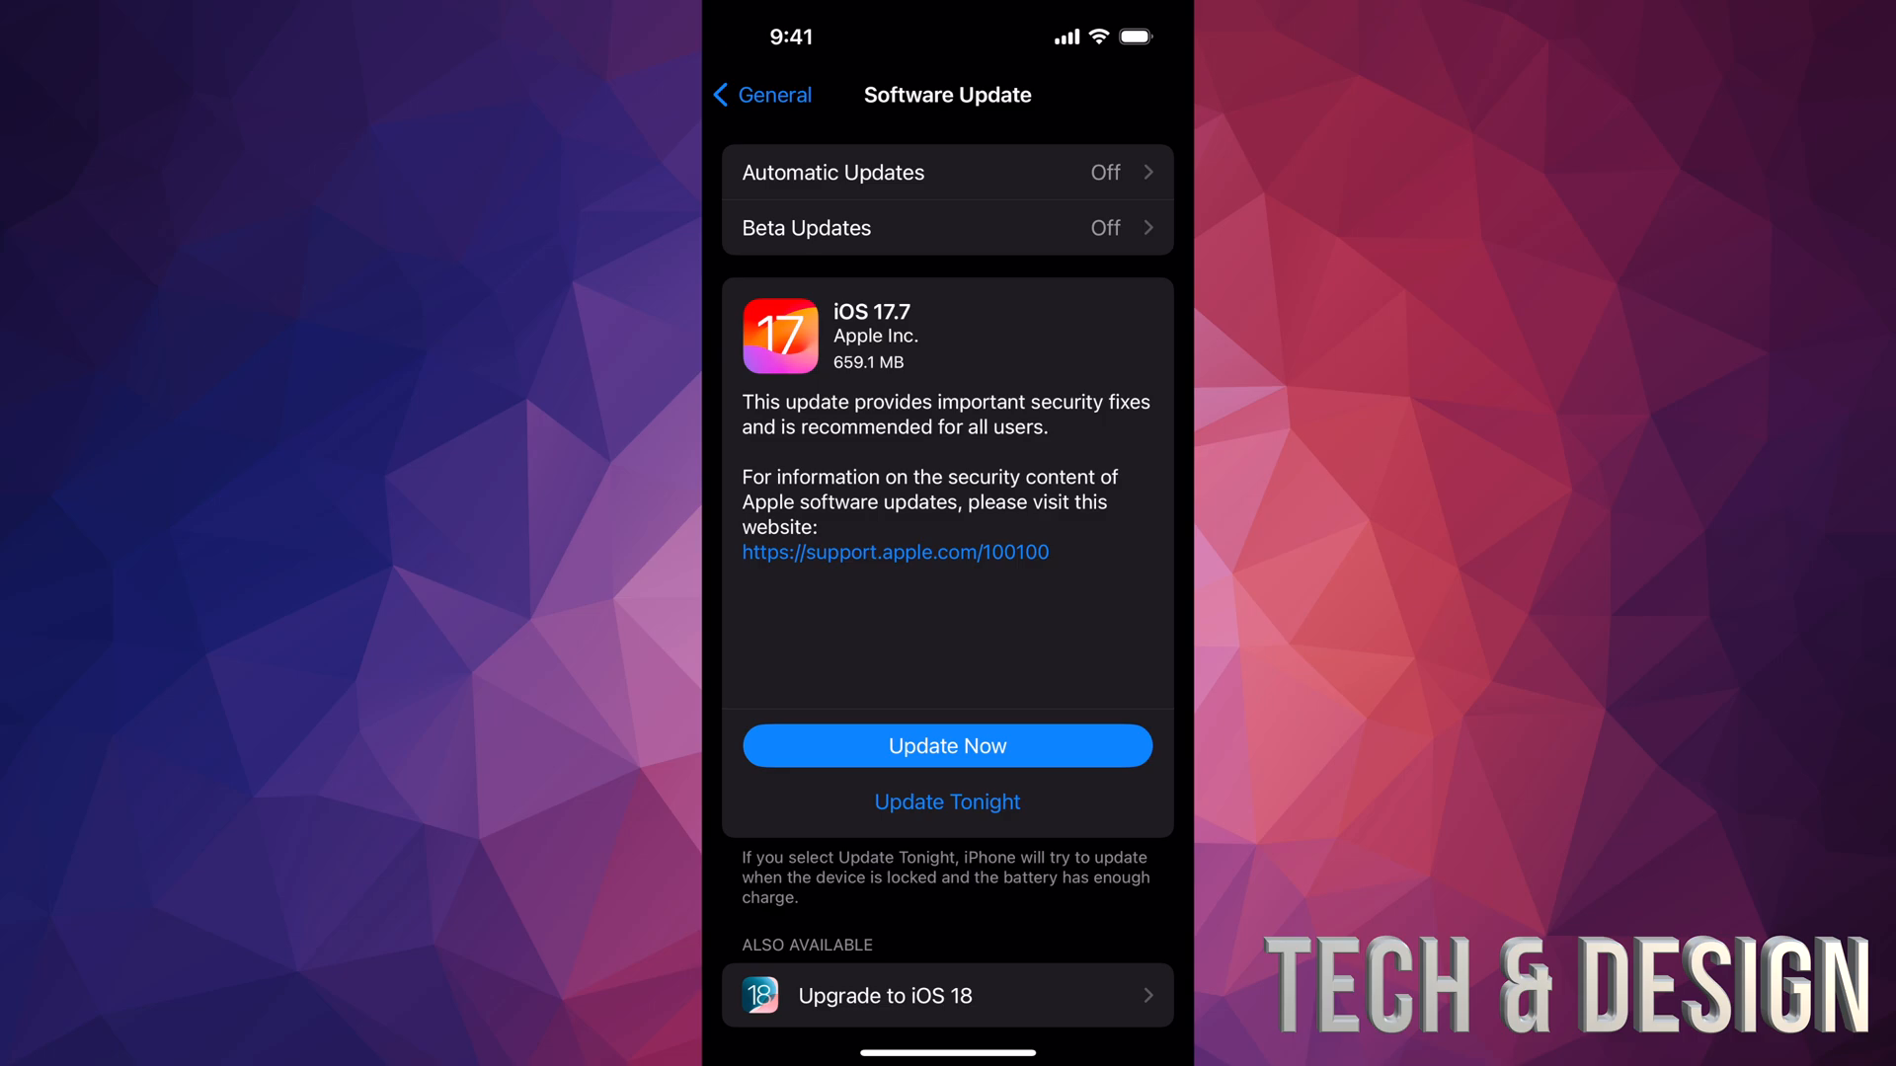
pyautogui.scroll(-3)
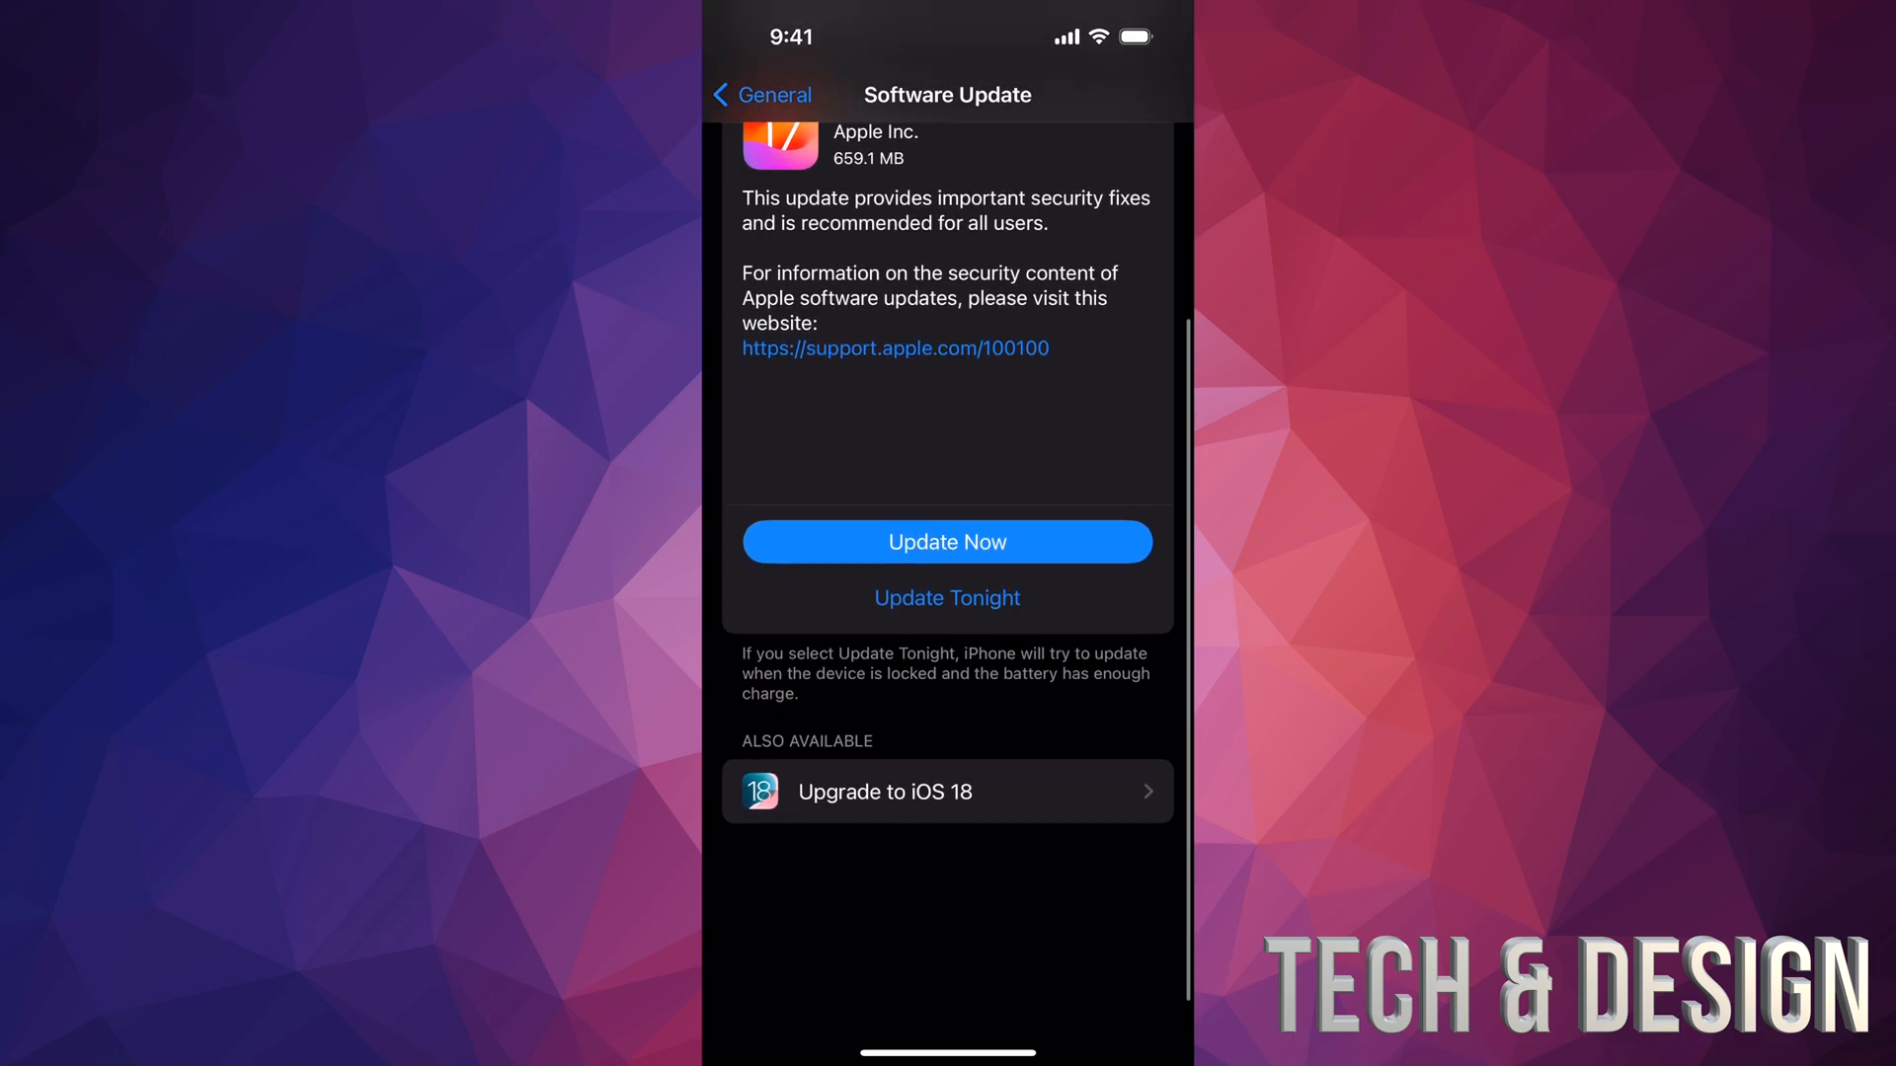
pyautogui.scroll(-3)
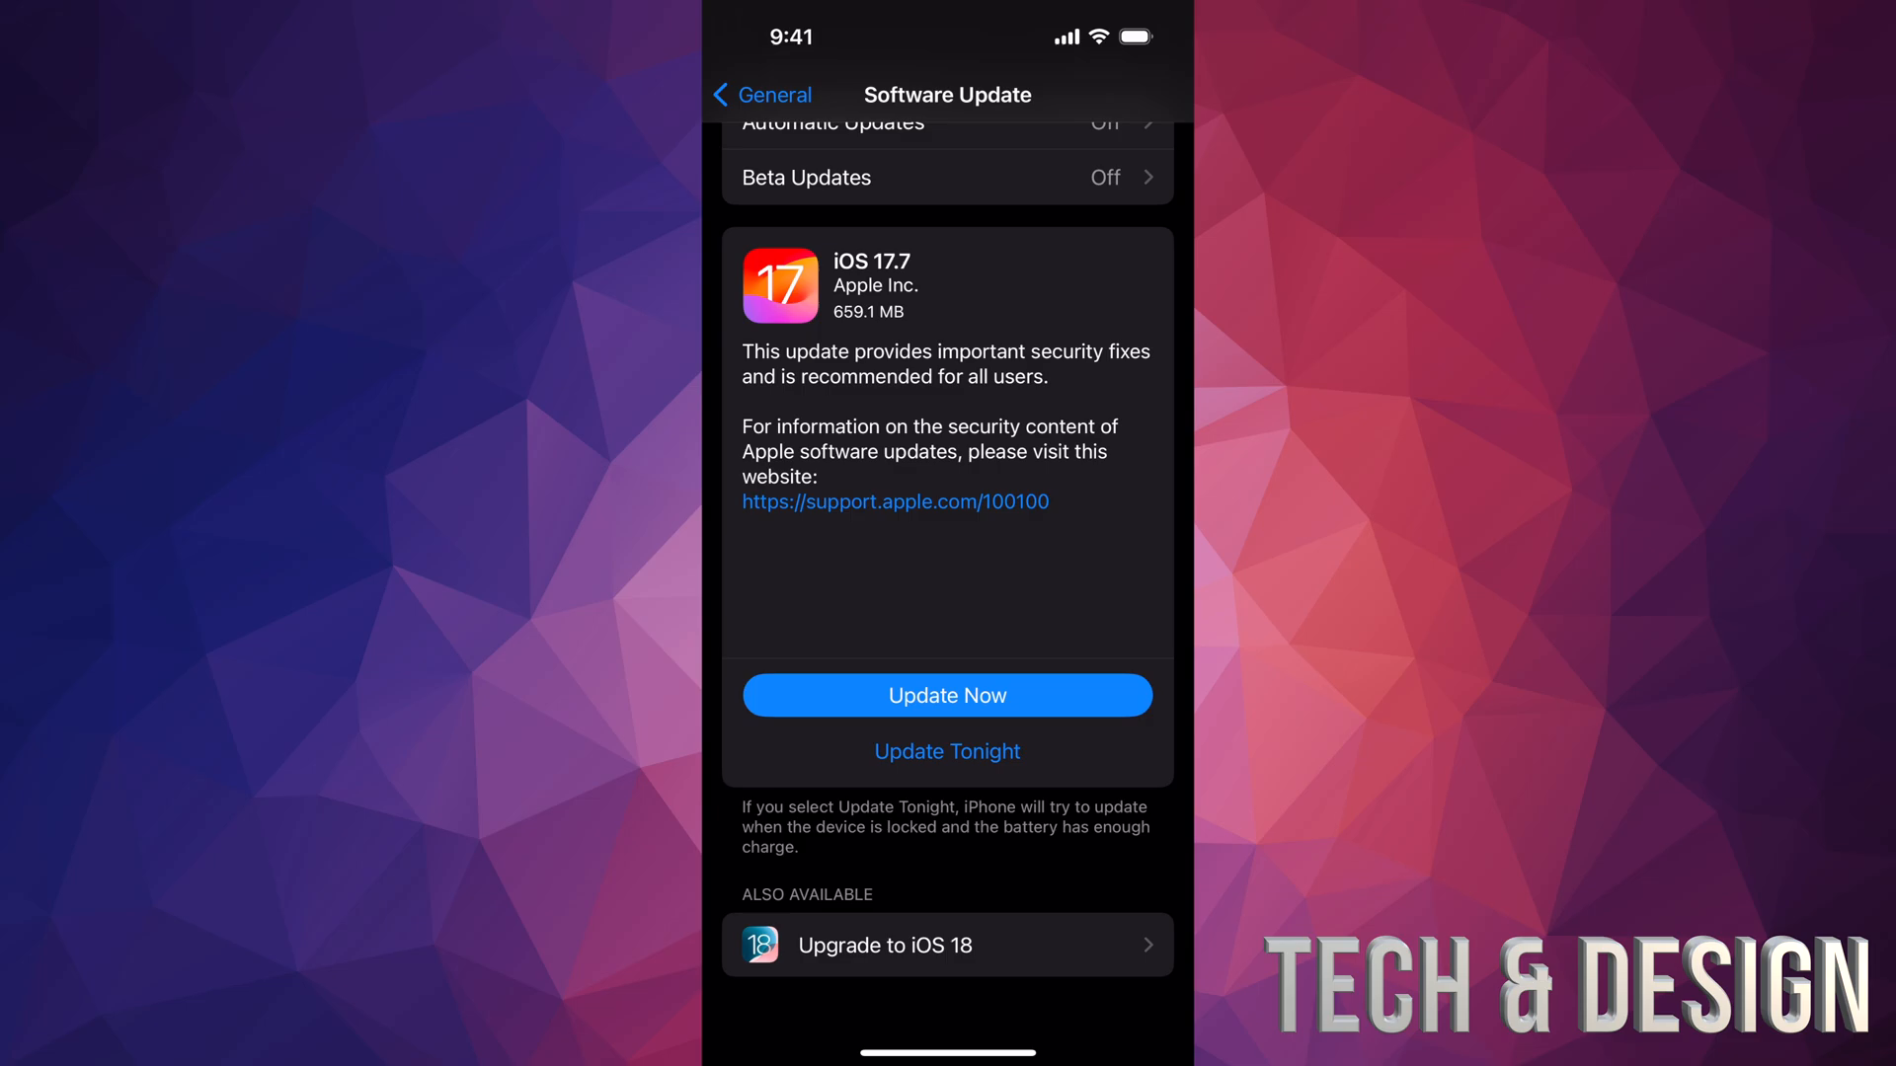
pyautogui.click(947, 944)
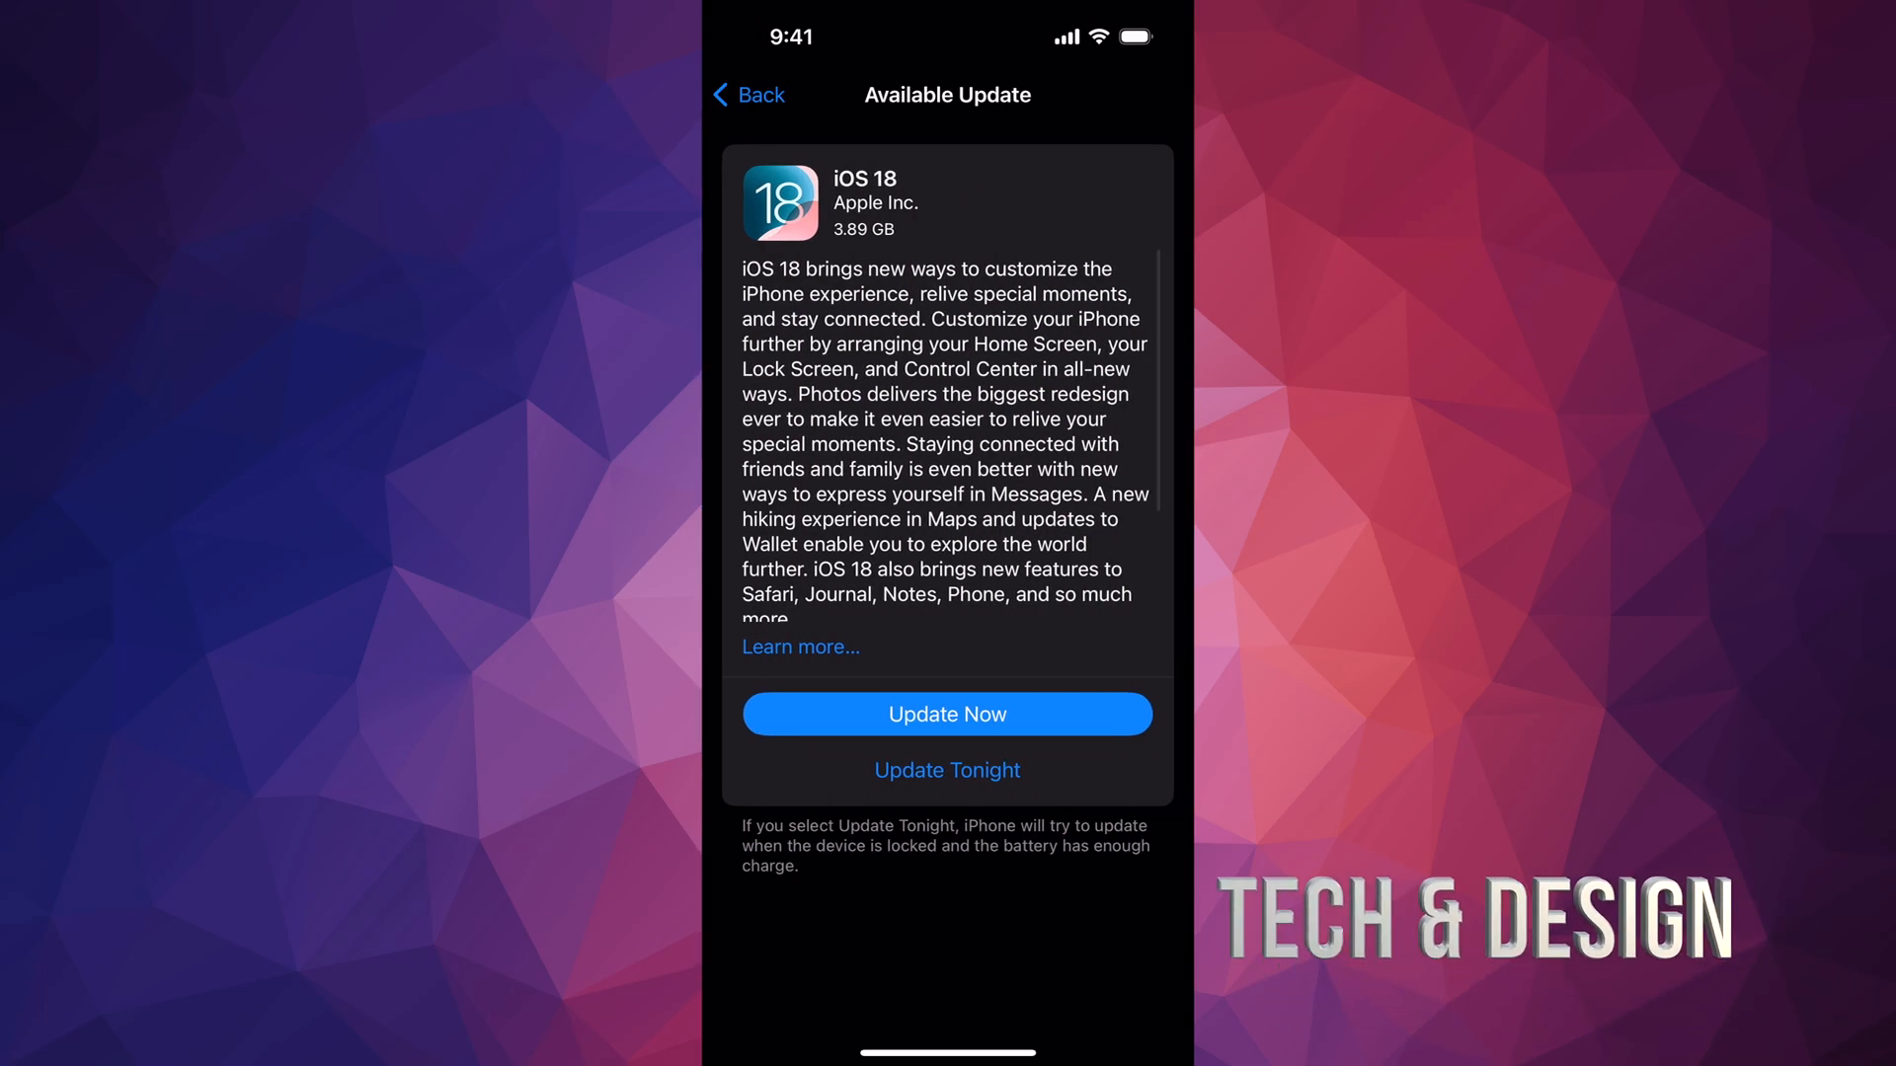
# Start the iOS 18 update with Update Now and confirm the installation.
pyautogui.click(947, 713)
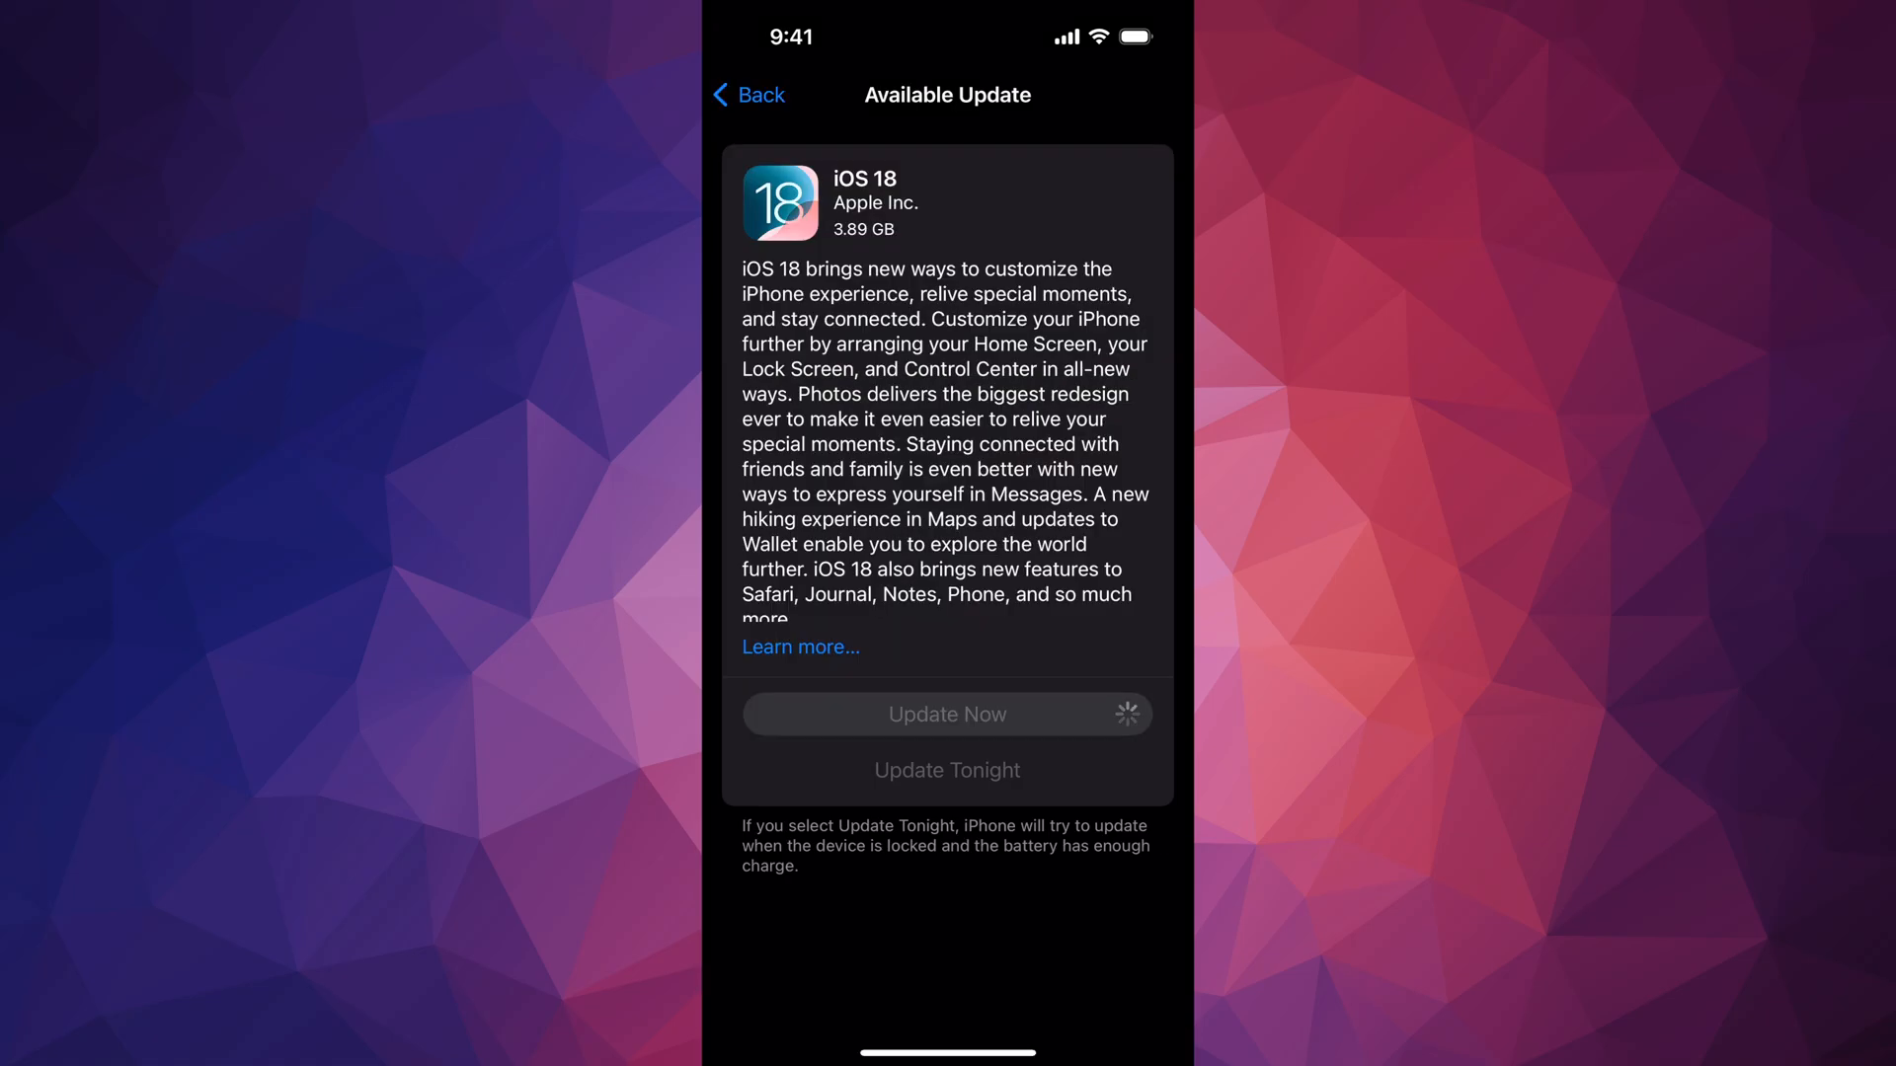
pyautogui.click(947, 713)
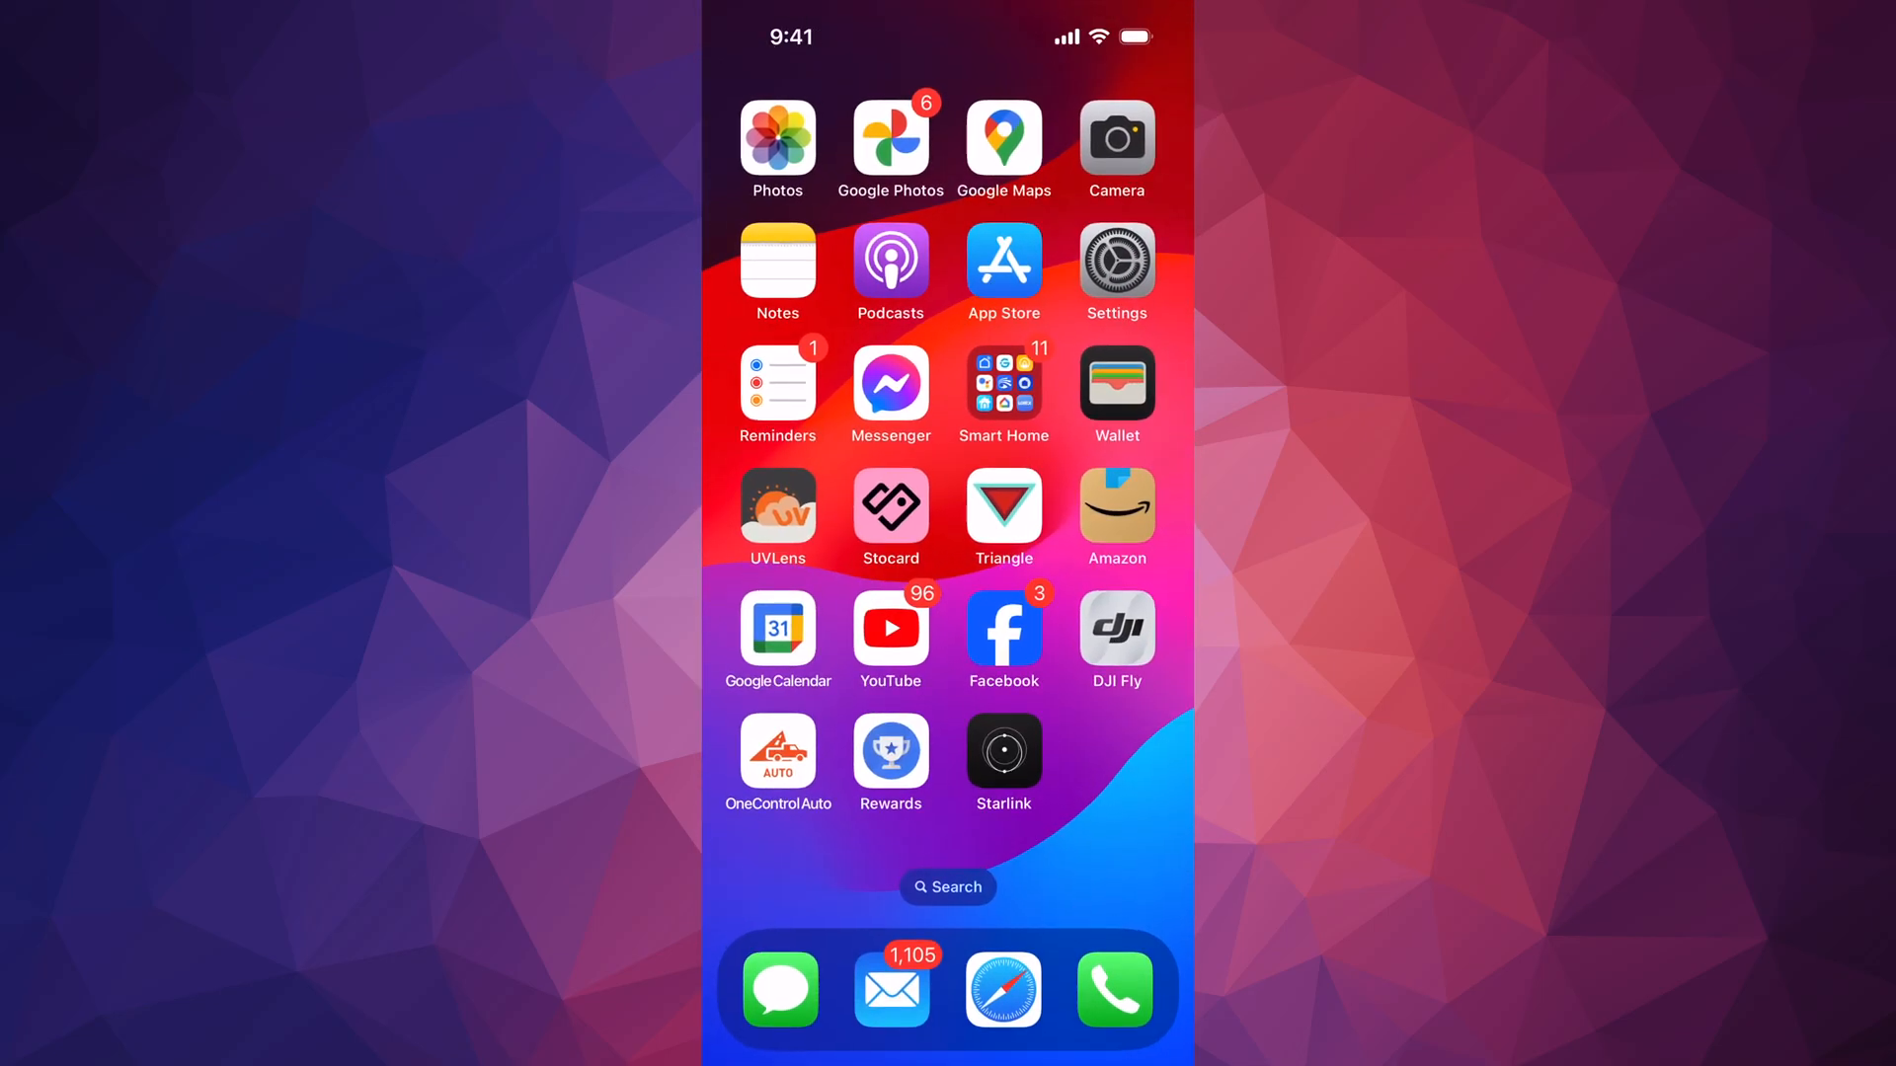
pyautogui.click(1114, 260)
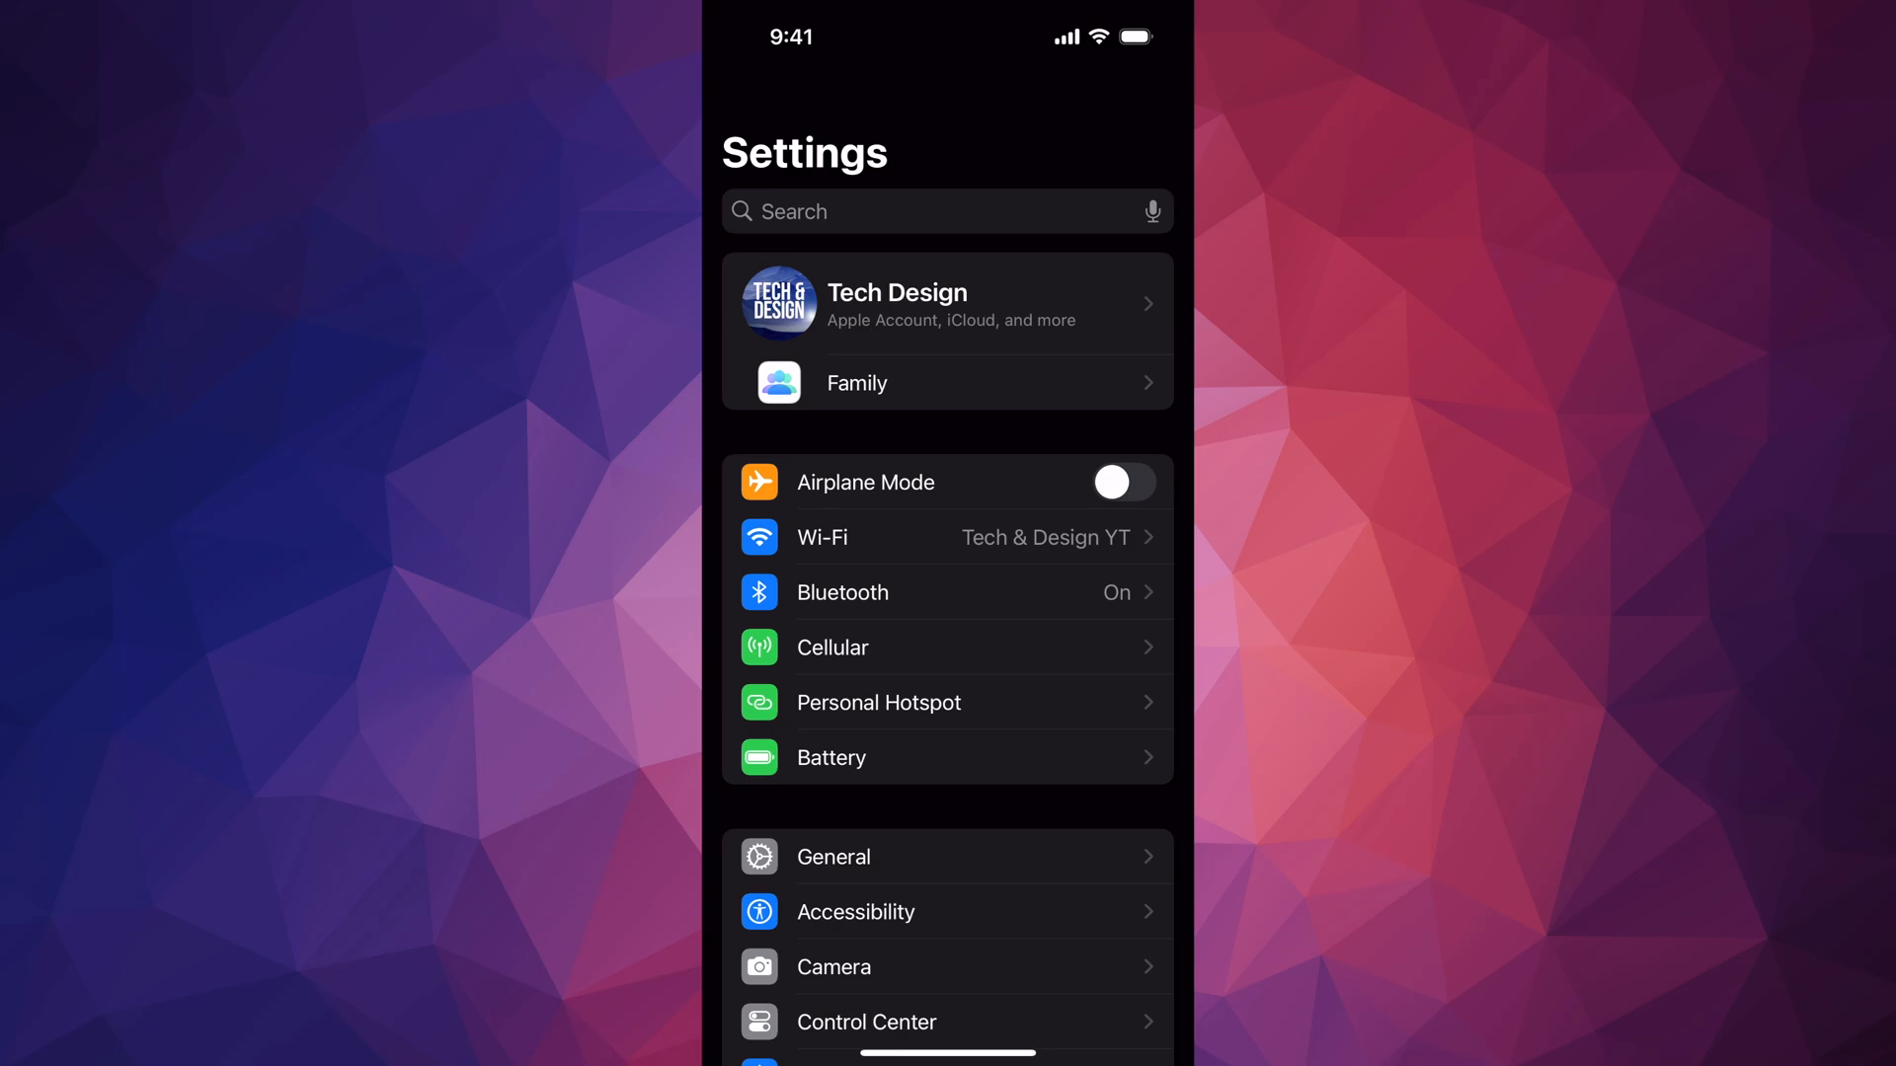
pyautogui.click(831, 857)
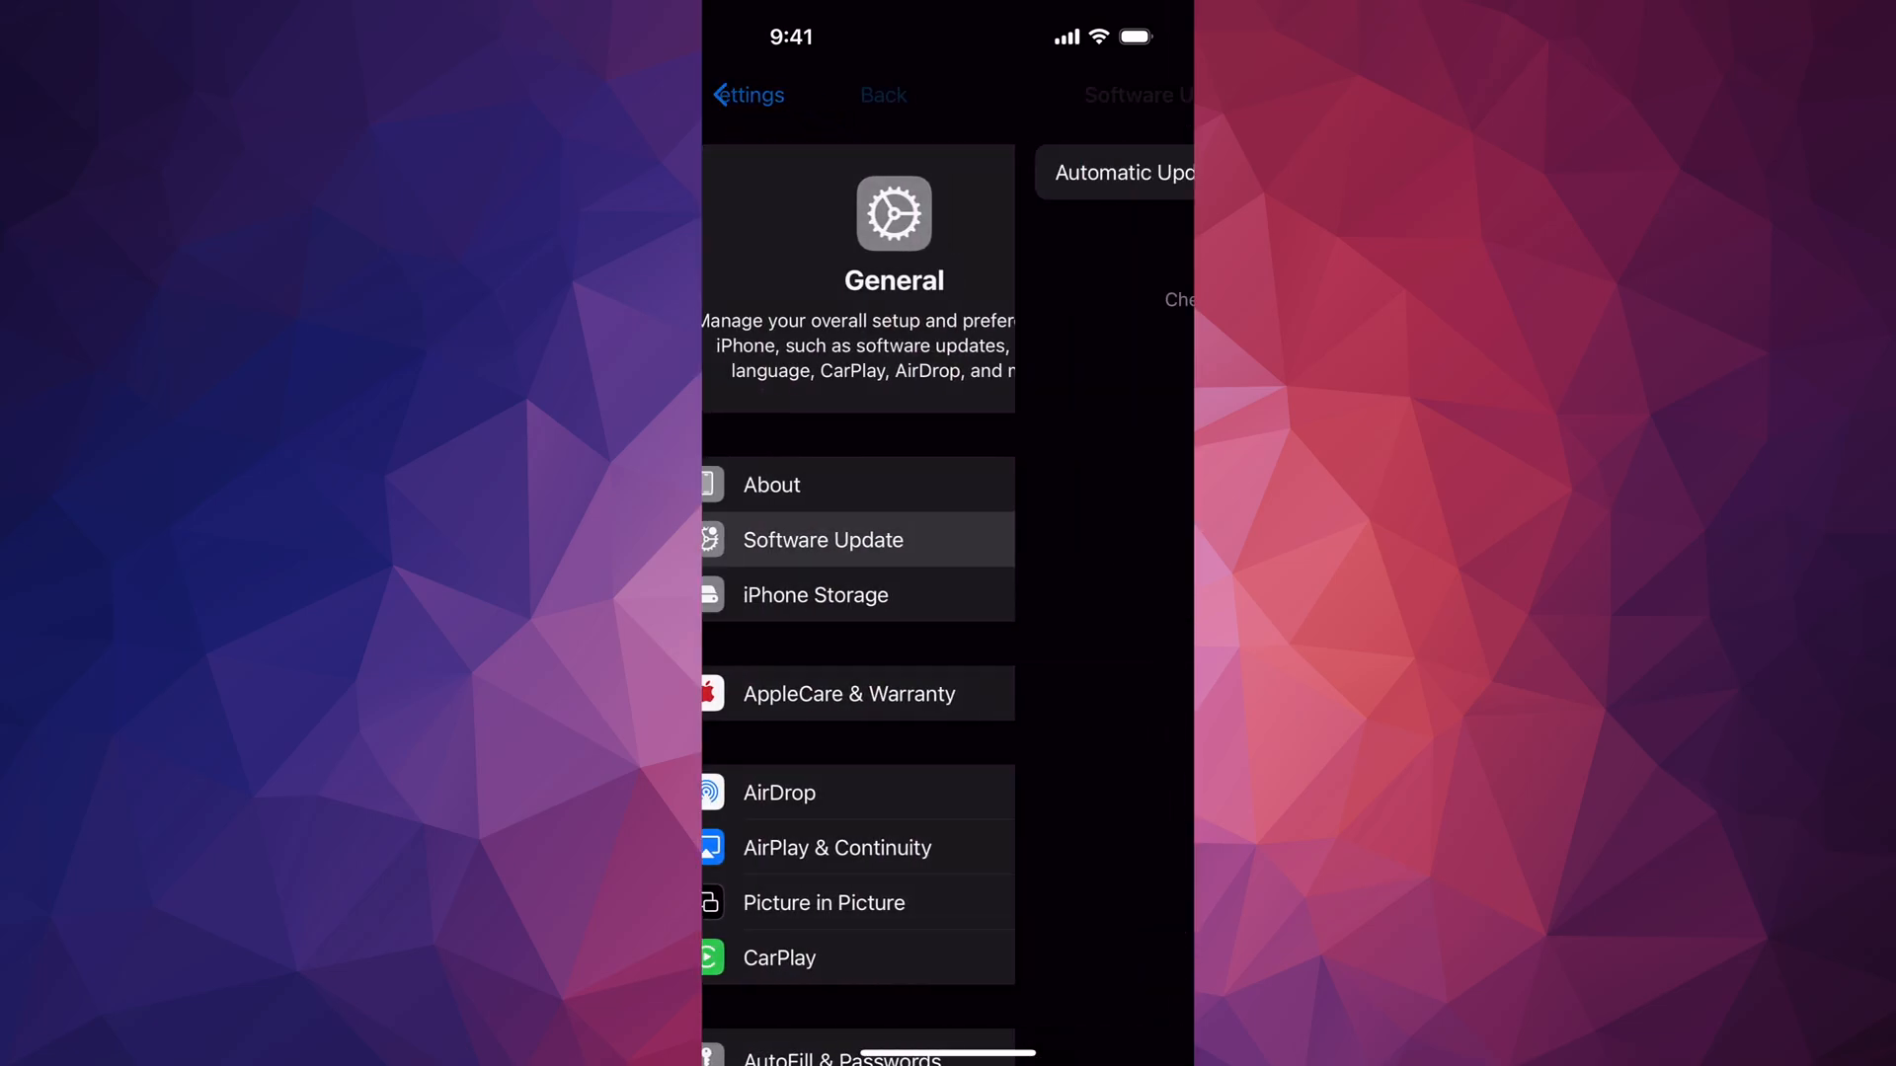
pyautogui.click(824, 540)
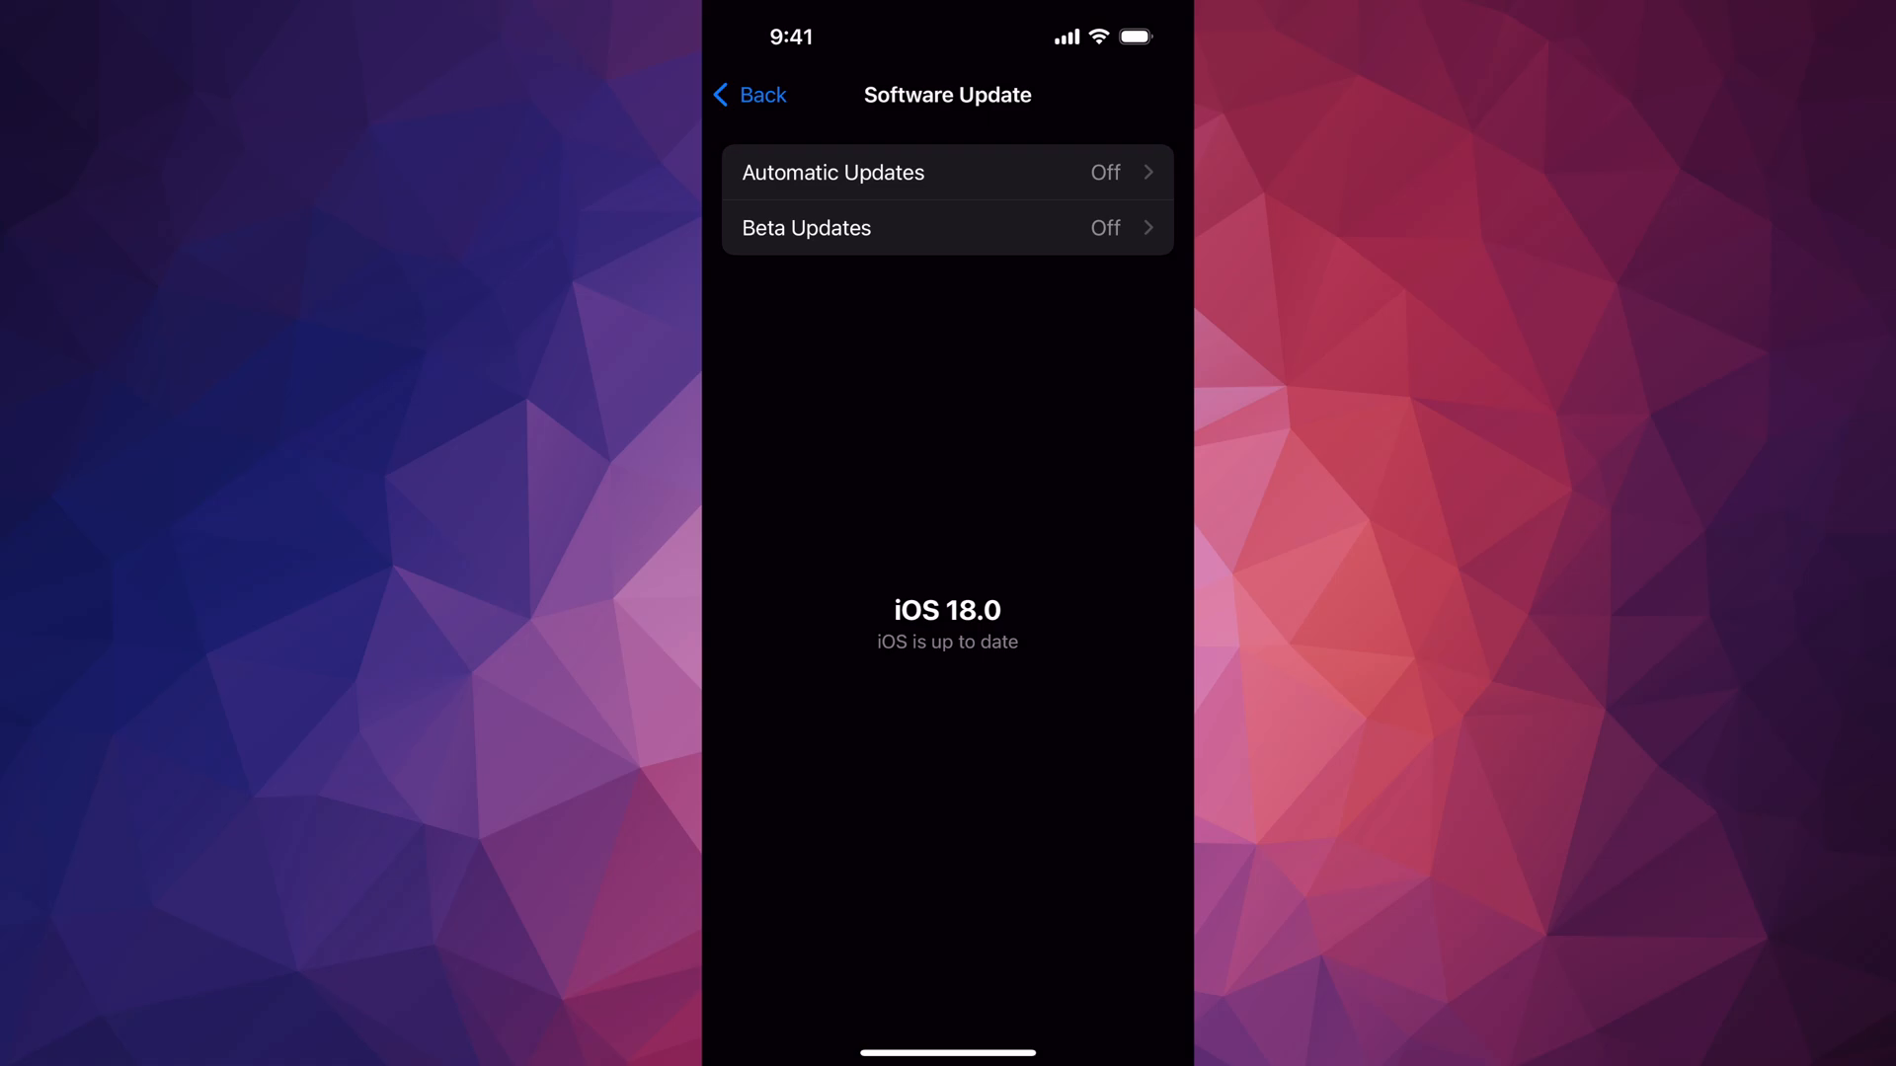
pyautogui.click(750, 95)
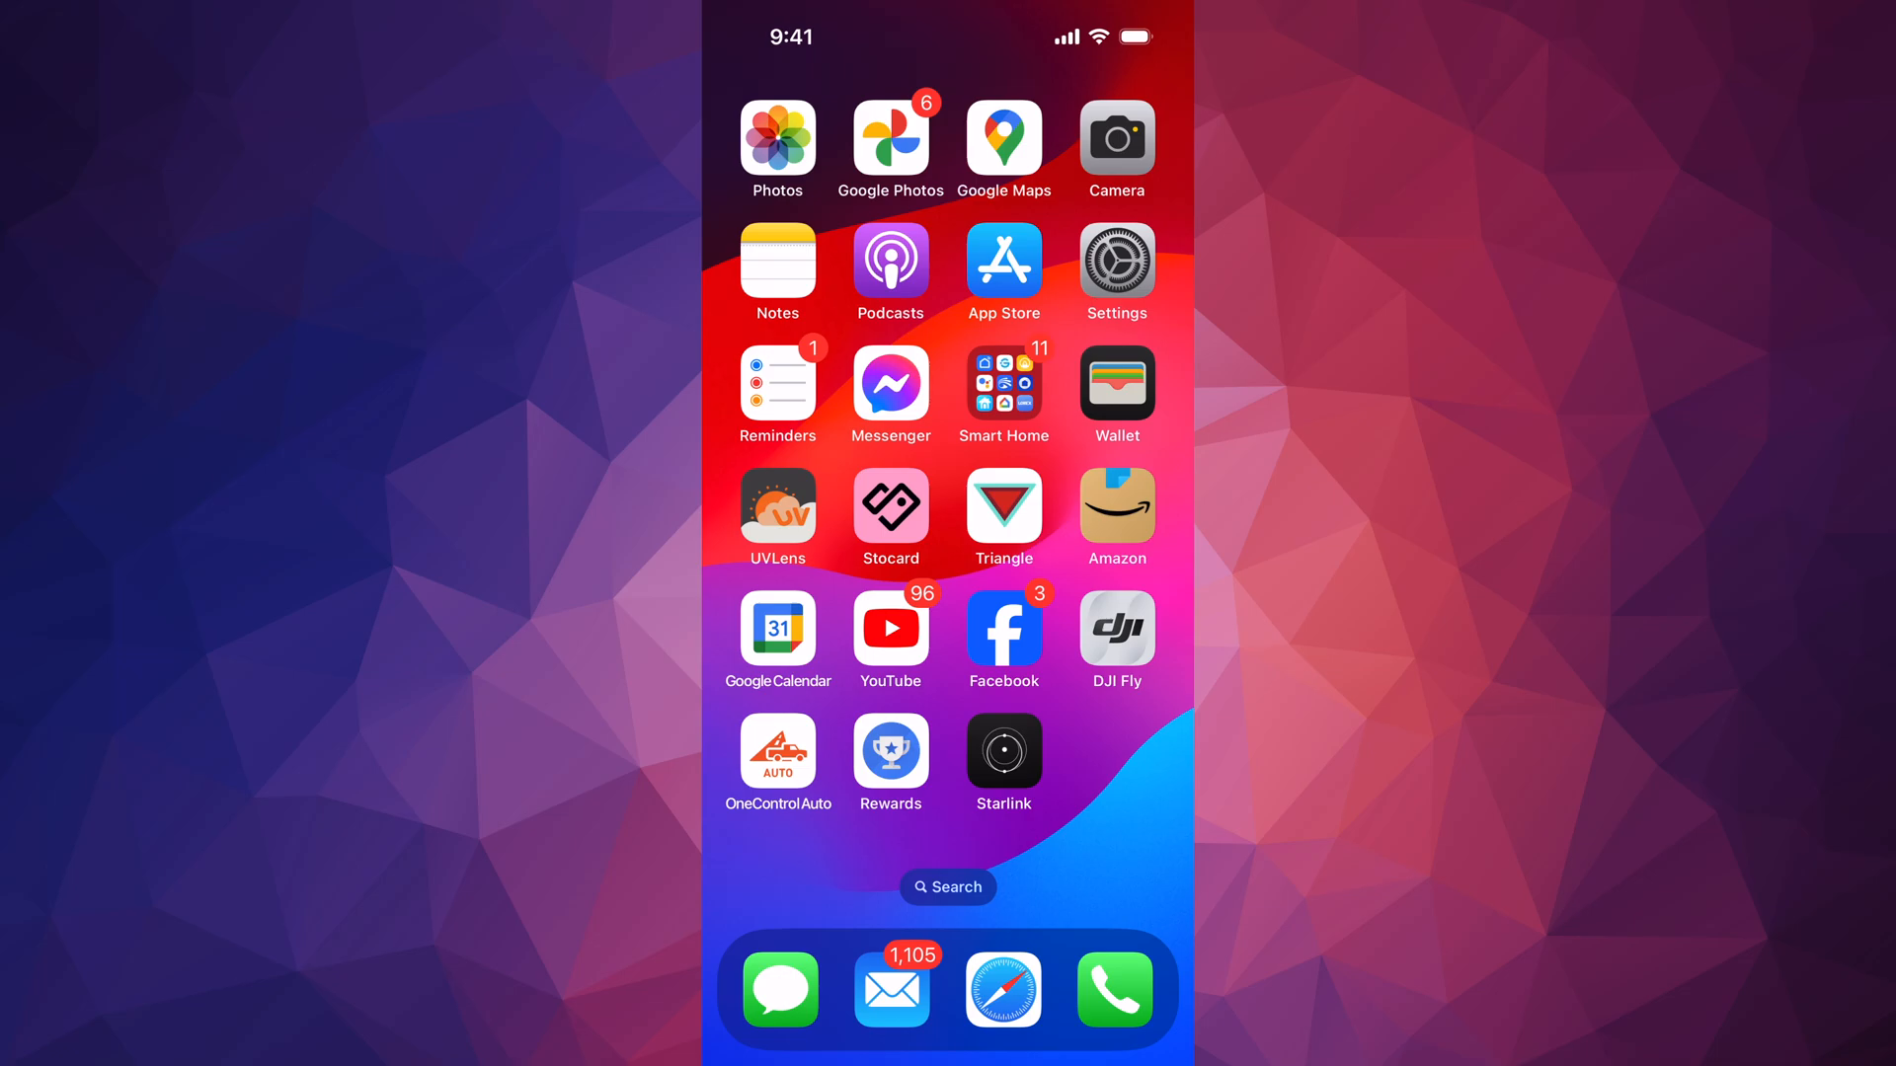
pyautogui.hscroll(-3)
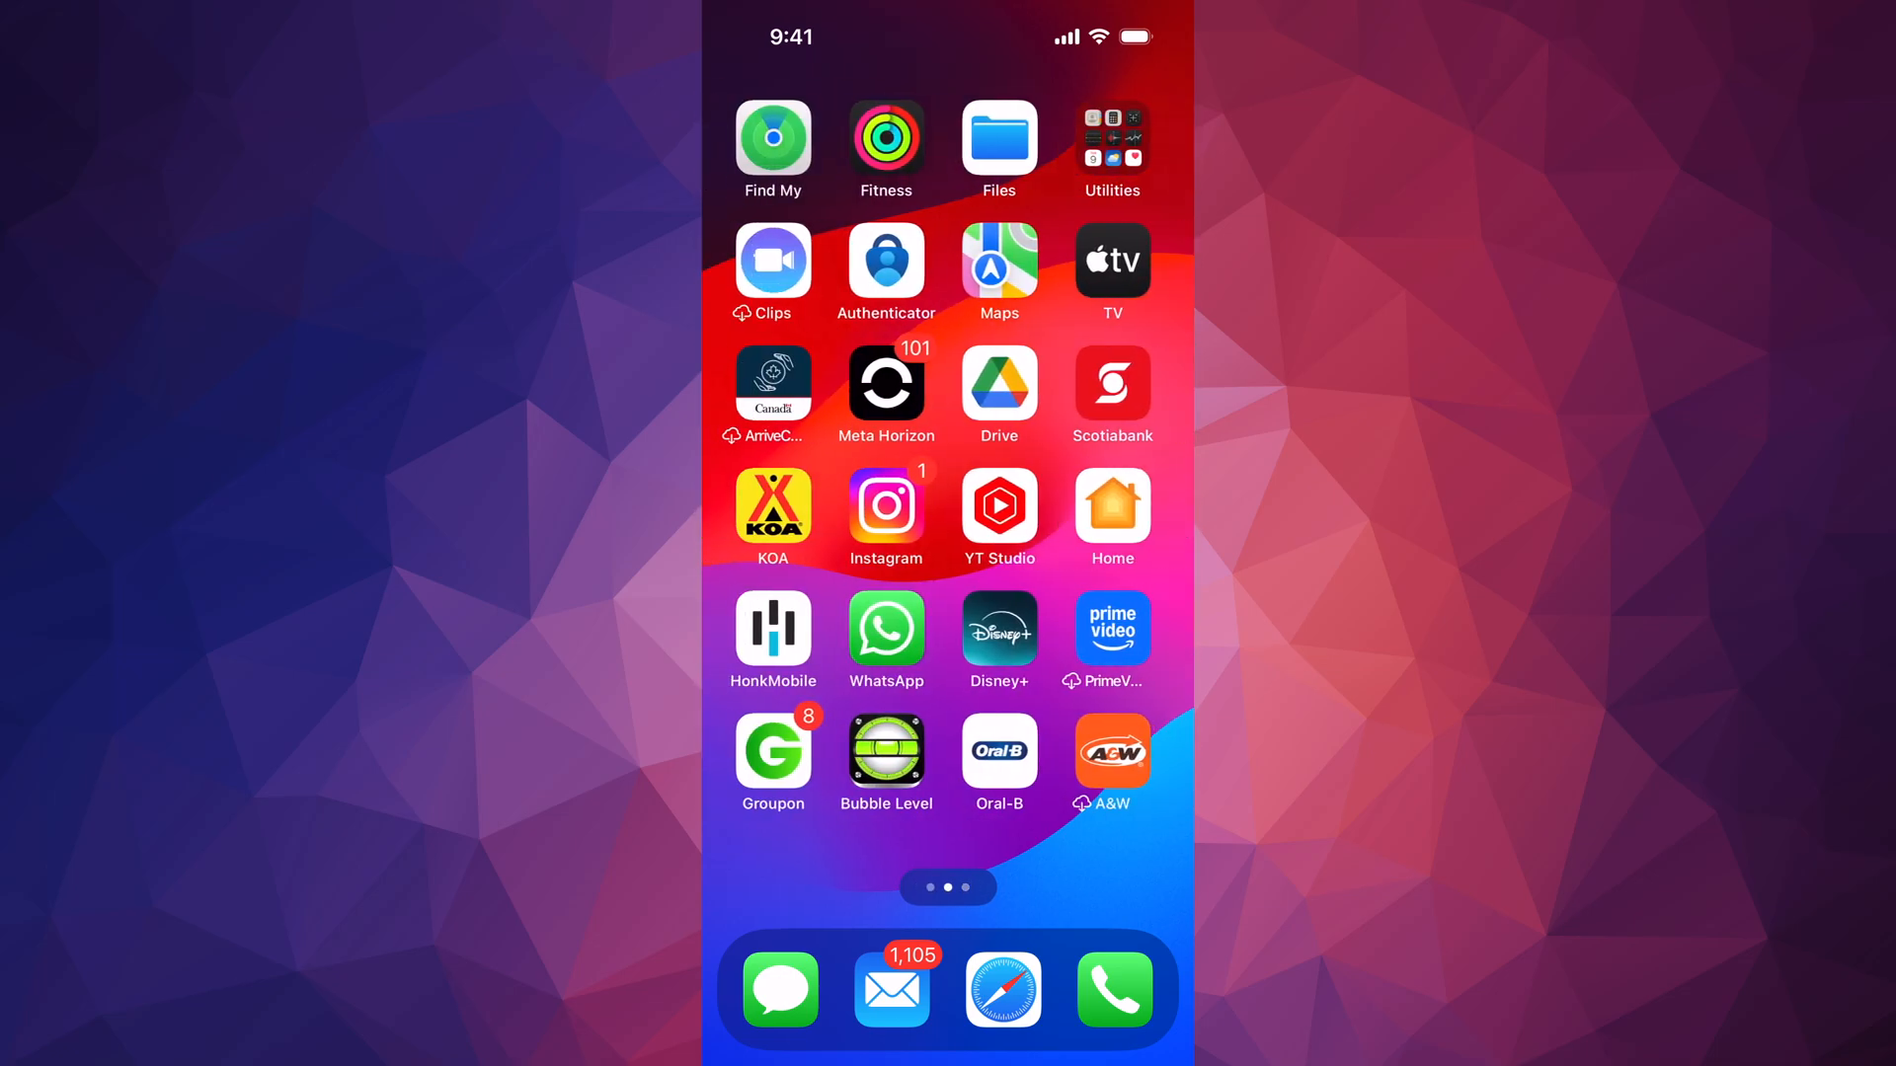
pyautogui.hscroll(-3)
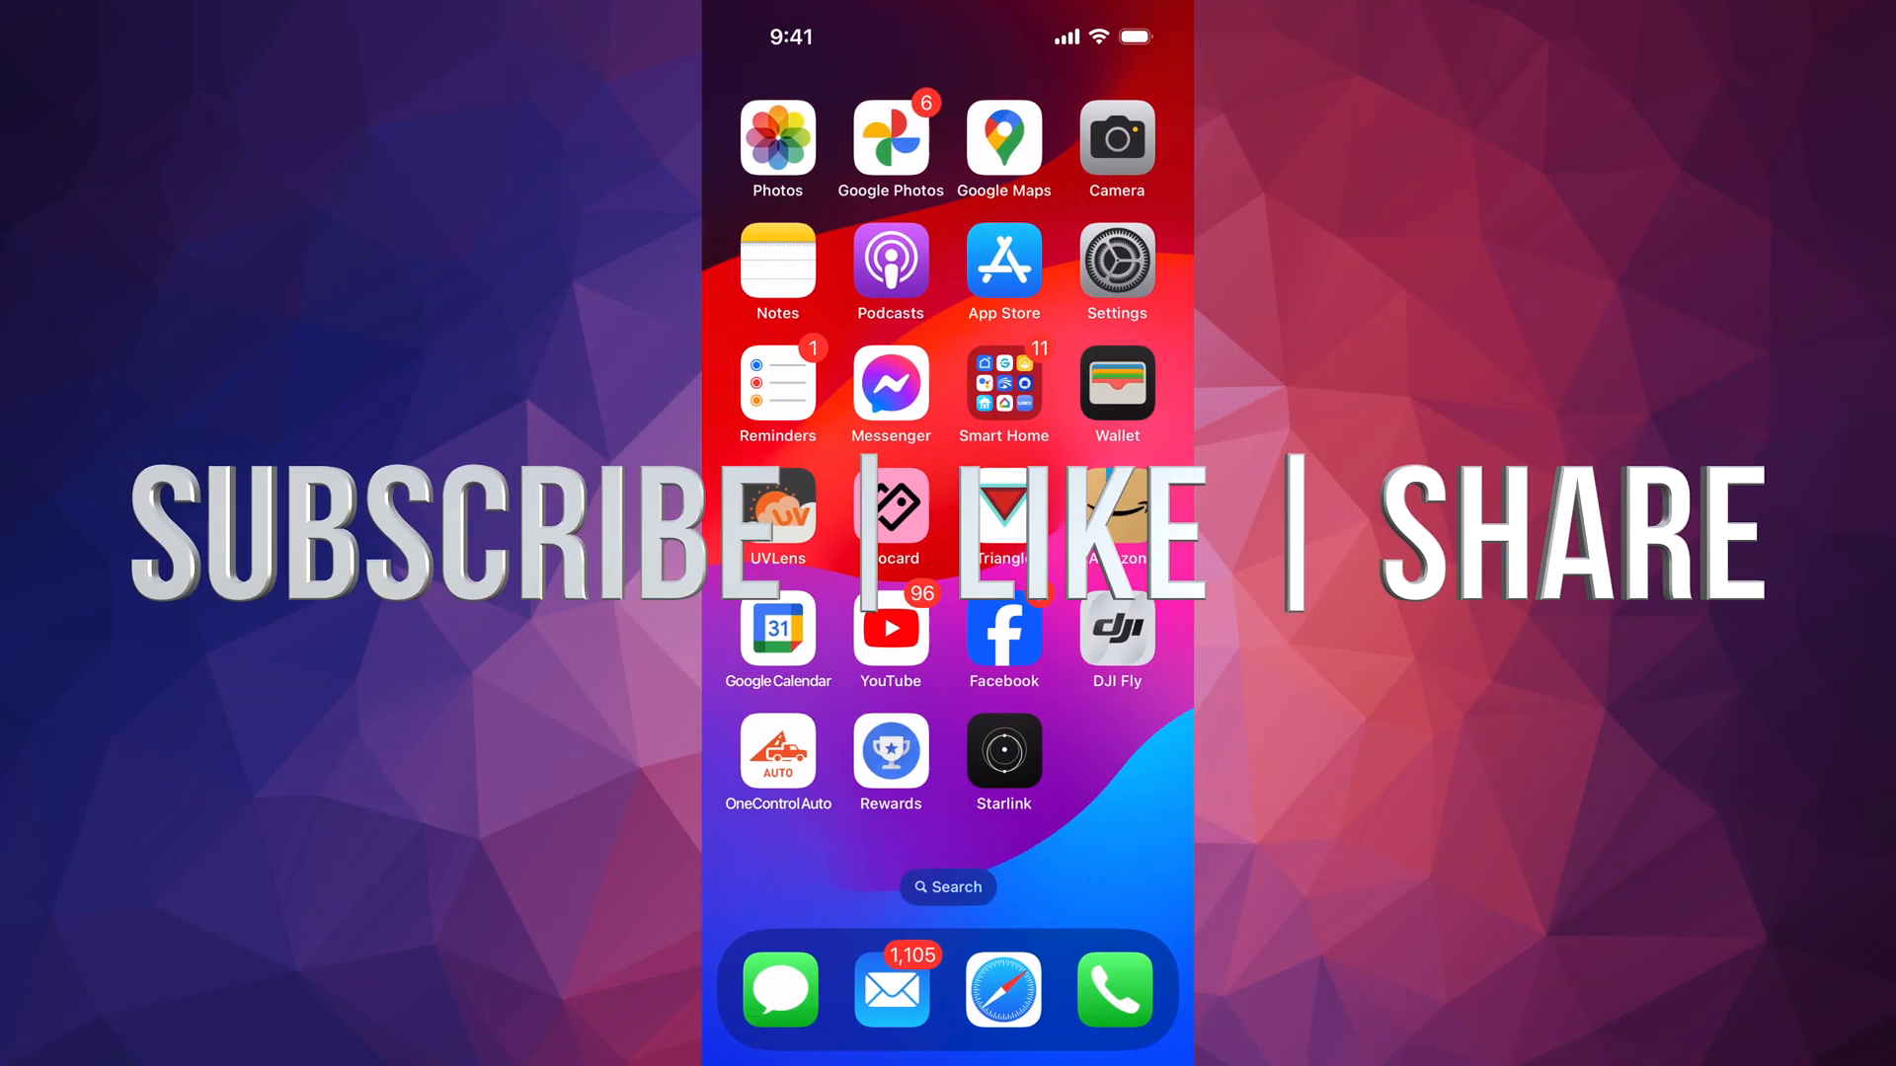